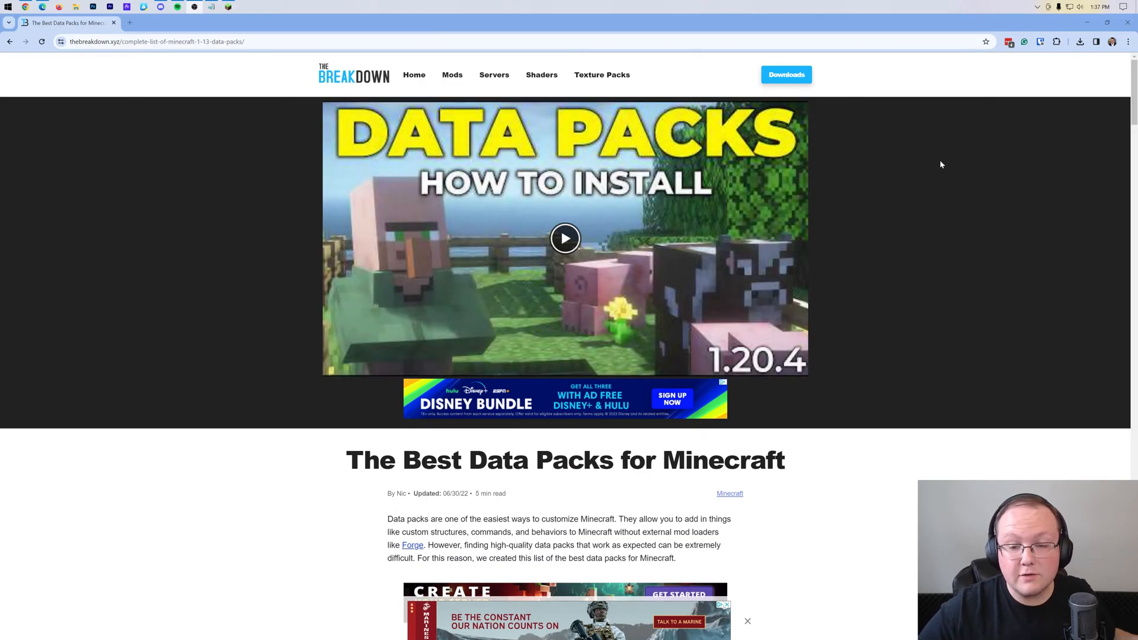
mouse_move(923, 205)
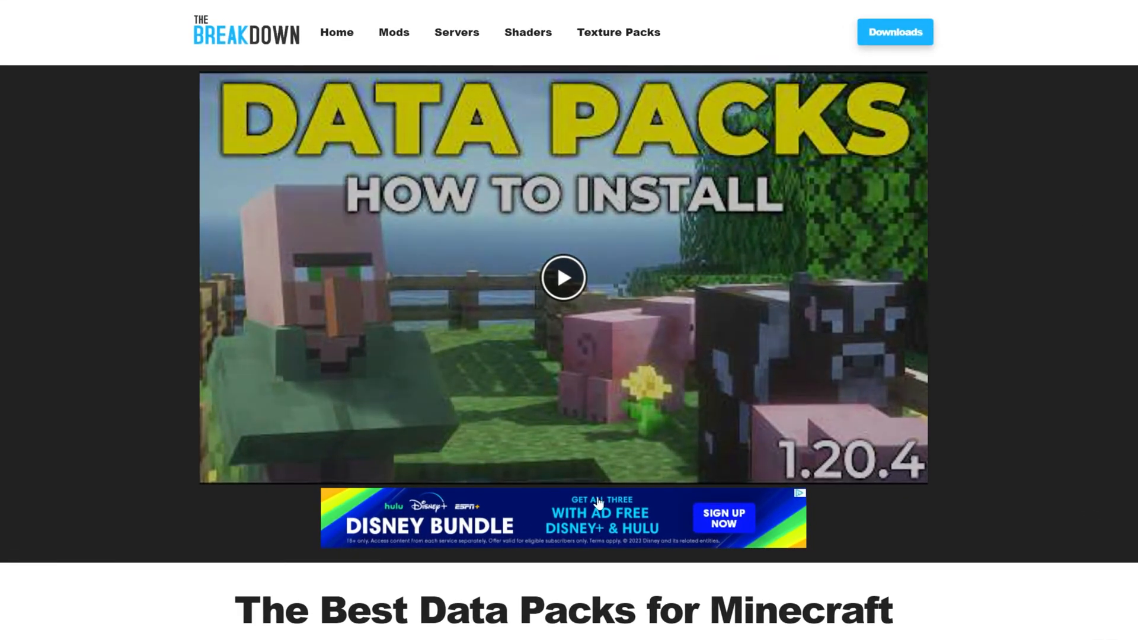
Select Fast Leaf Decay, Multiplayer Sleep and Graves under the Survival category.
scroll(down, 3)
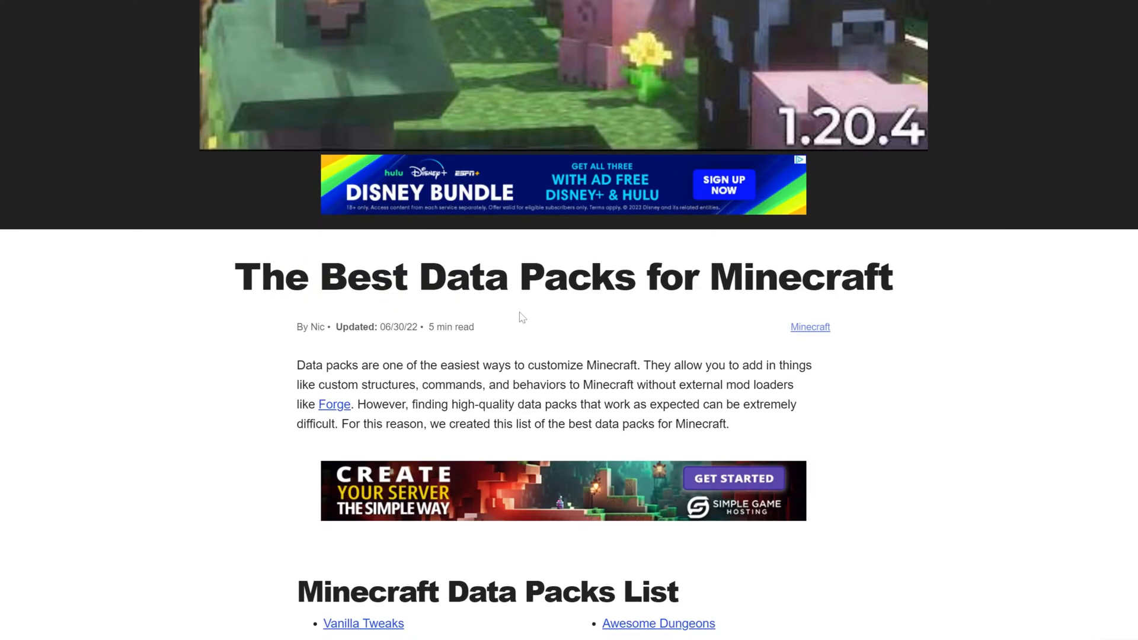
scroll(down, 3)
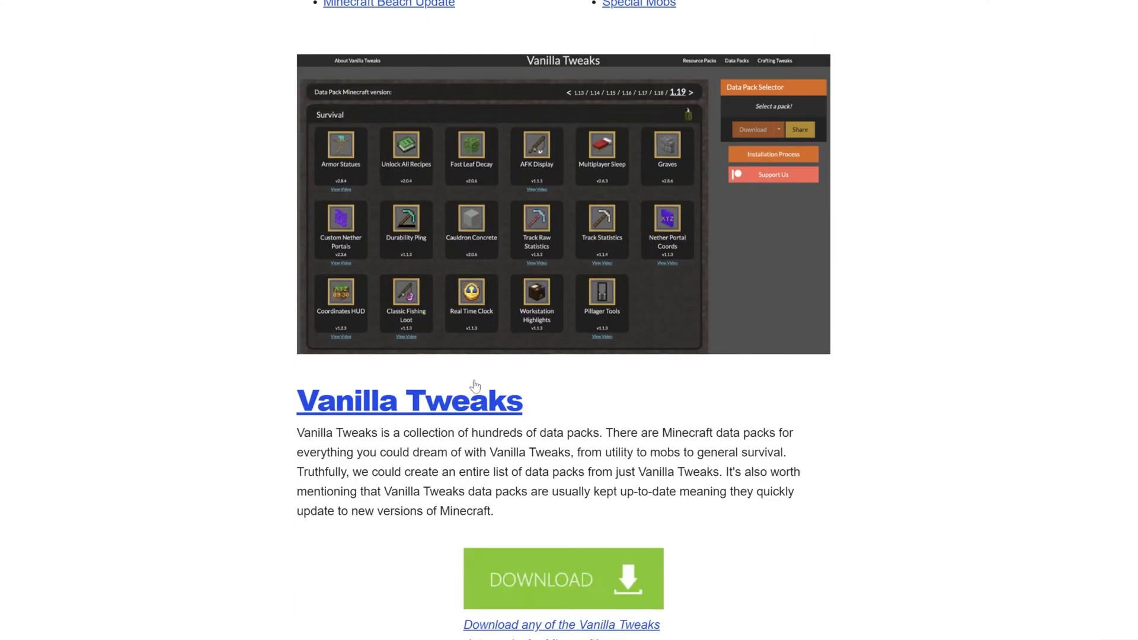
scroll(down, 3)
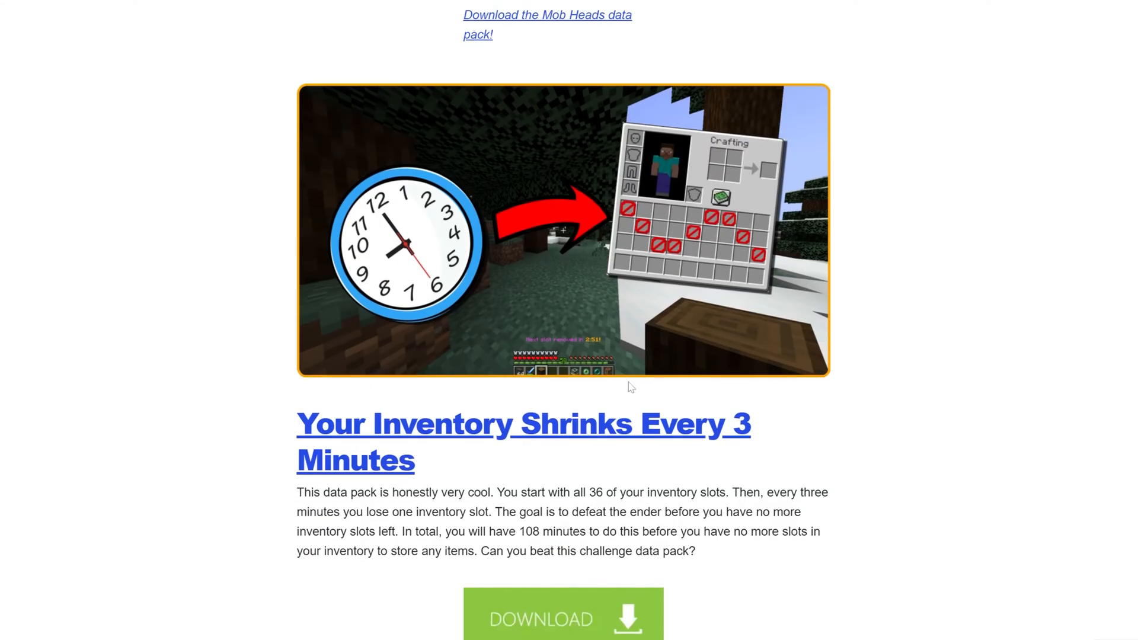
scroll(down, 3)
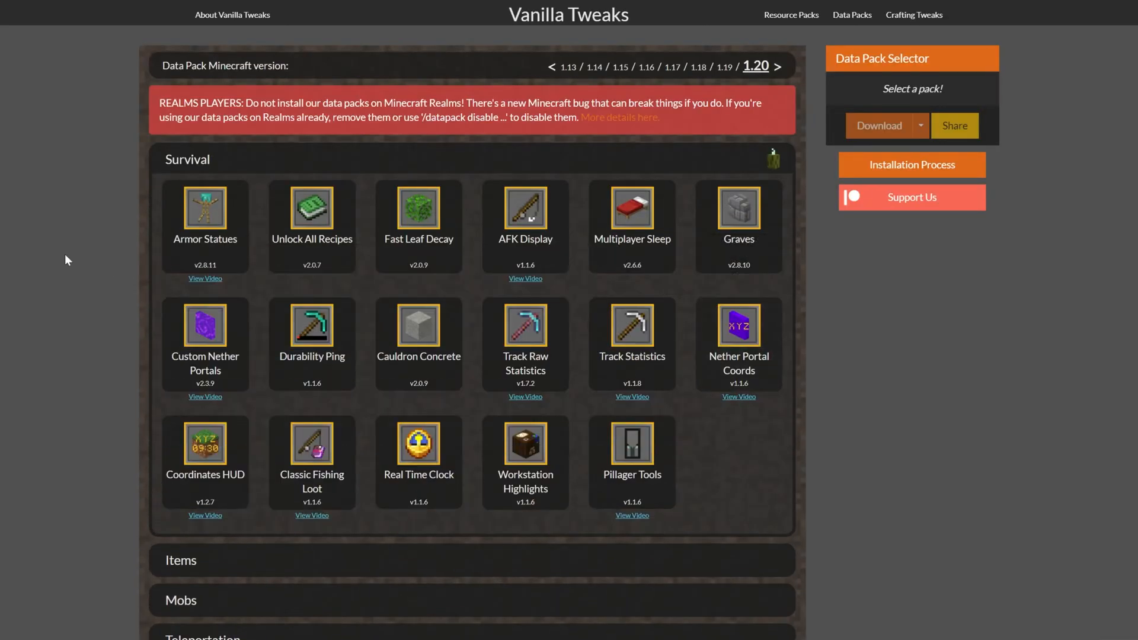
mouse_move(525, 350)
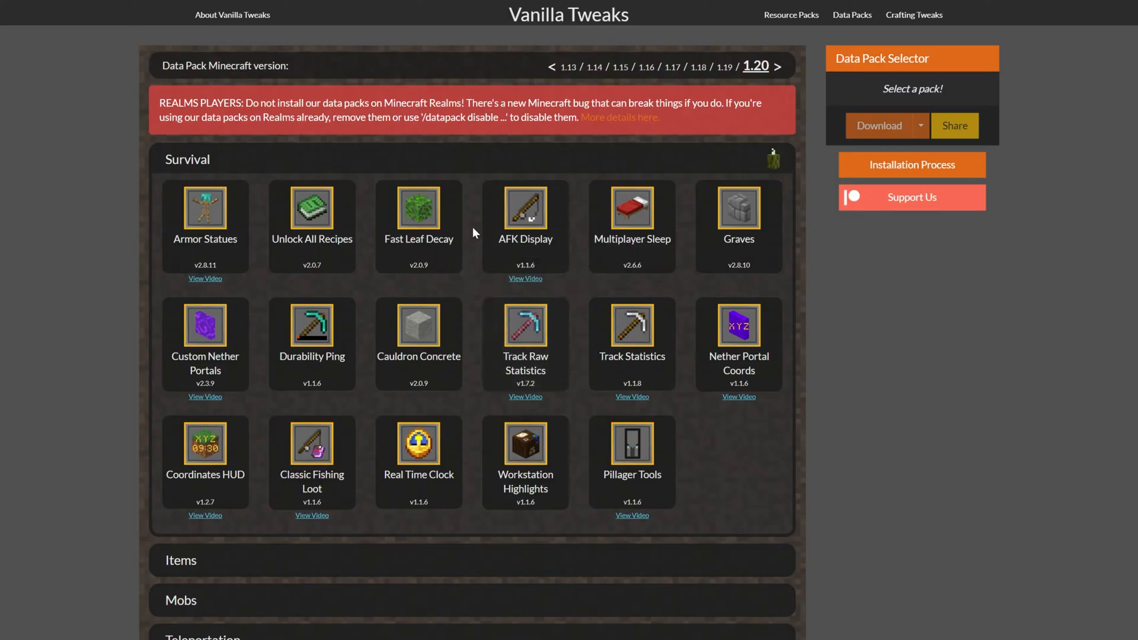
click(419, 209)
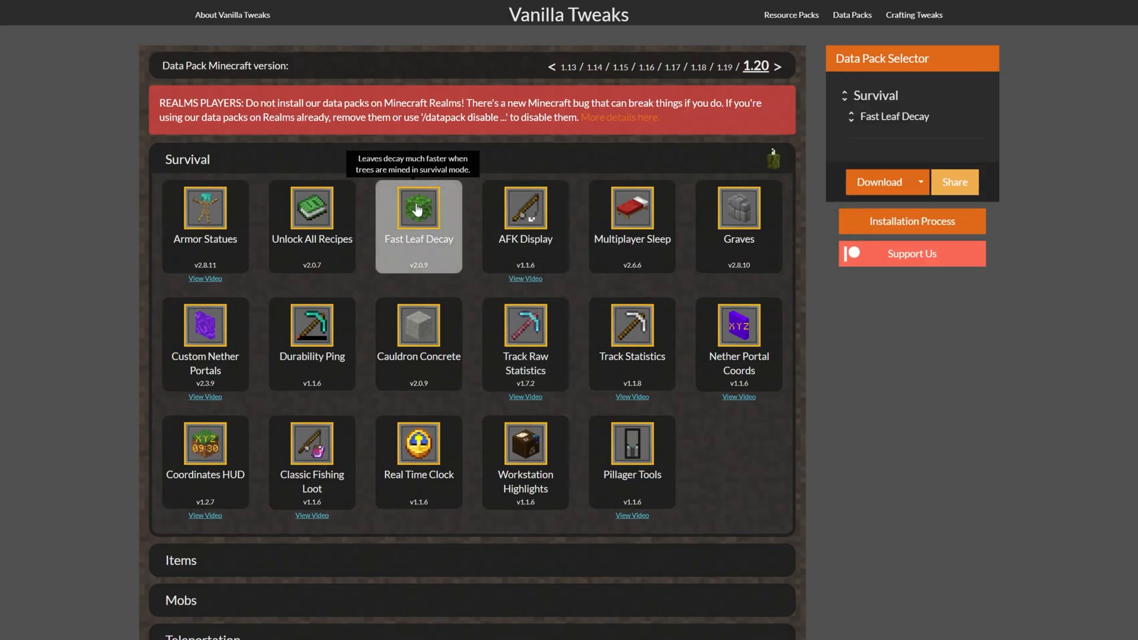
mouse_move(632, 208)
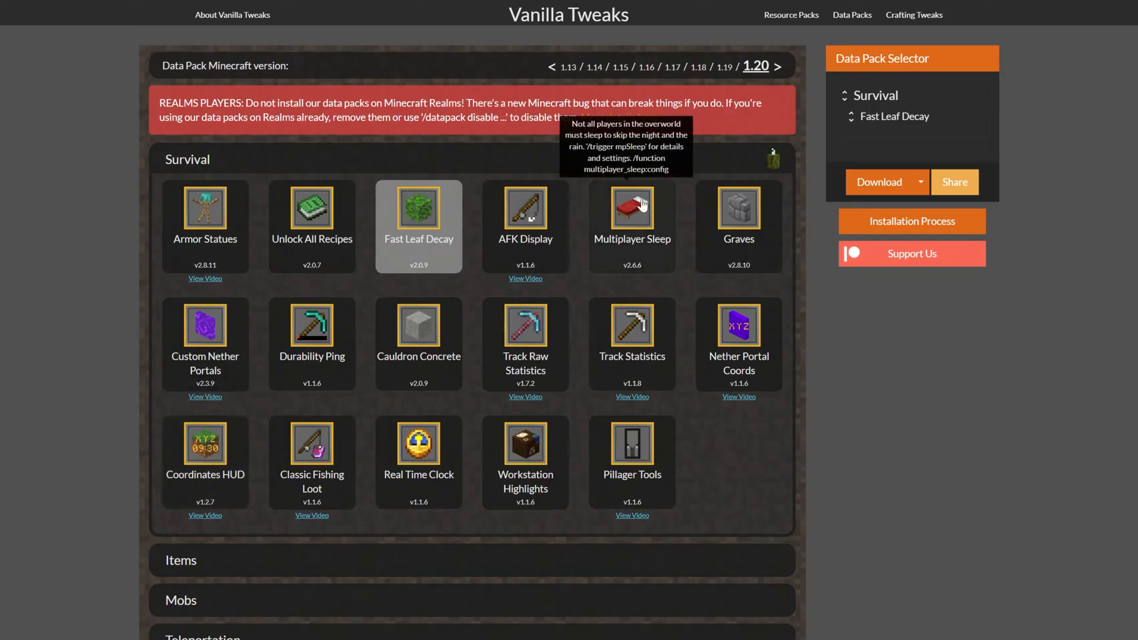
click(632, 206)
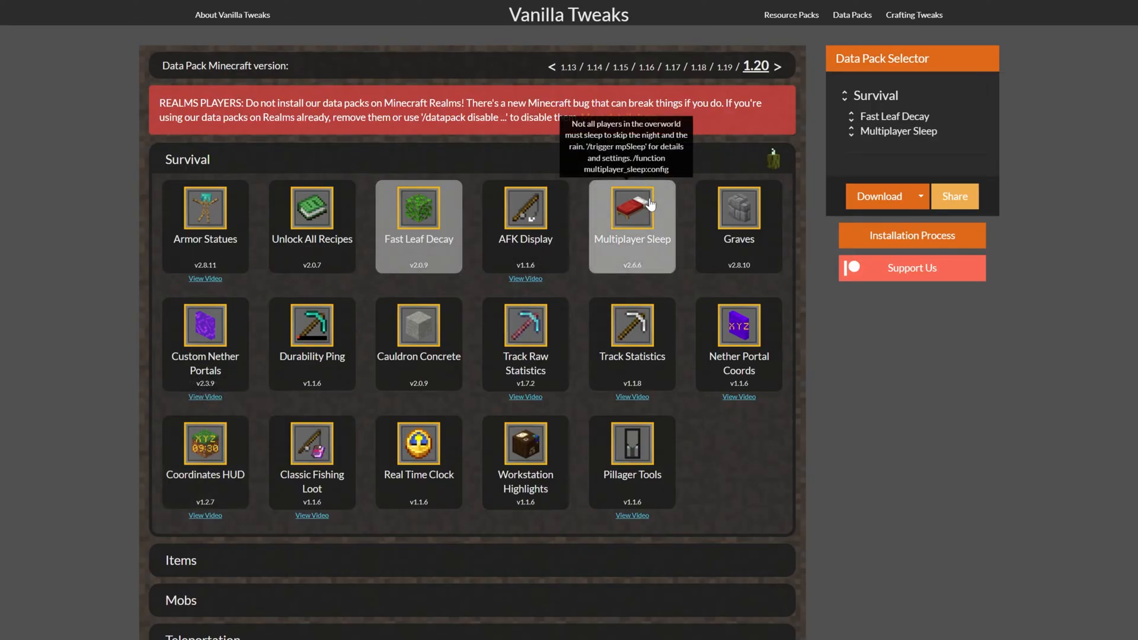
click(738, 208)
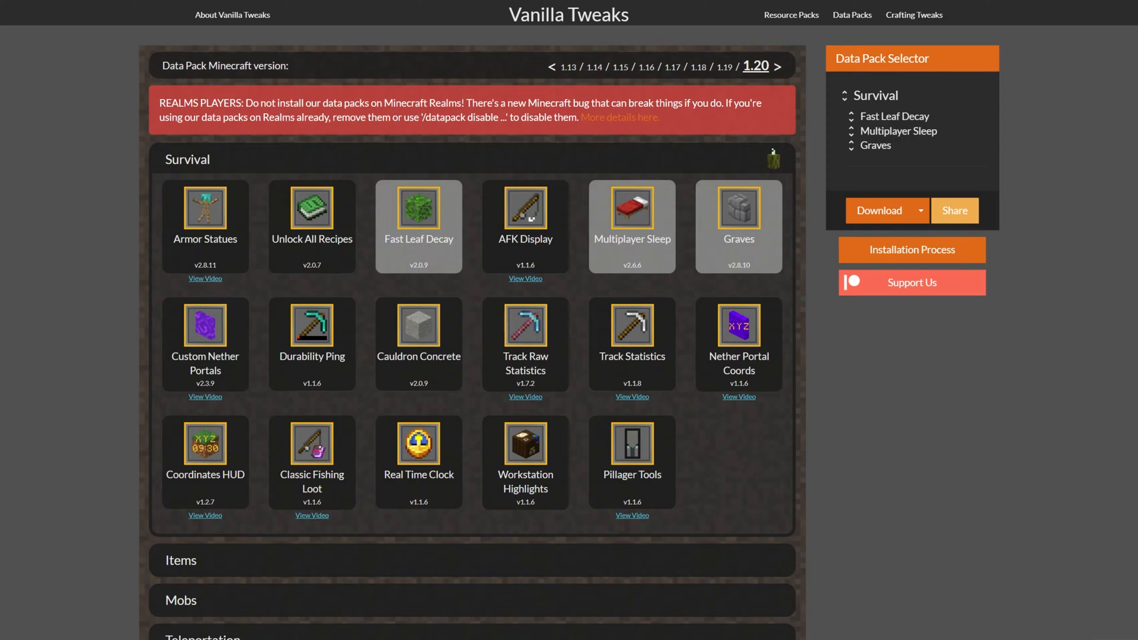
Expand the Mobs category and add Anti Creeper Grief to the selection.
scroll(down, 3)
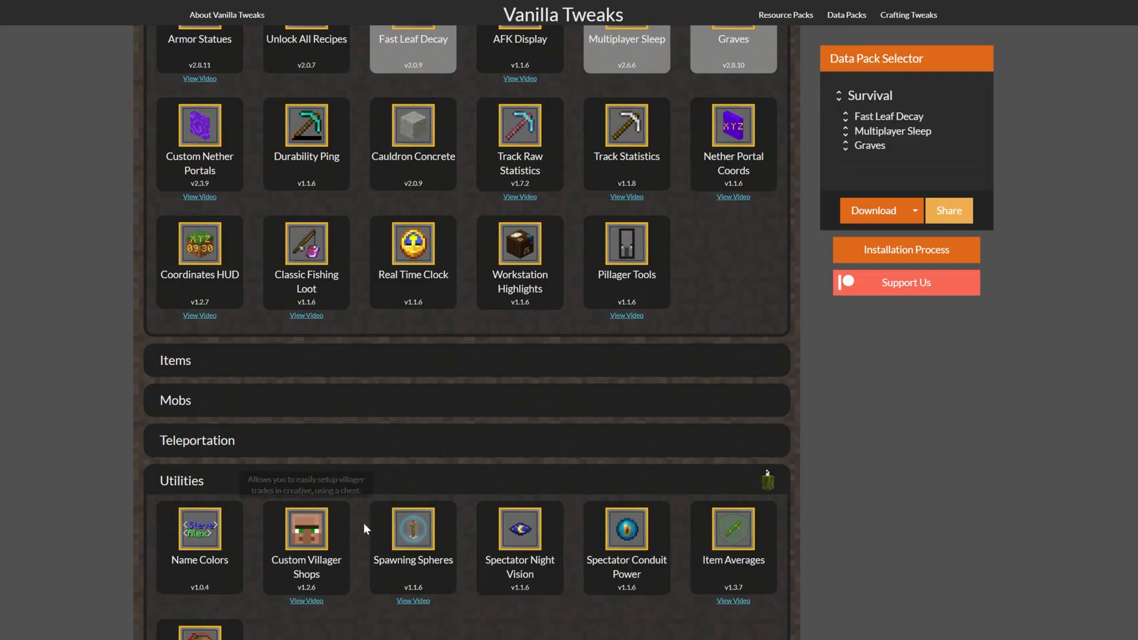
click(175, 399)
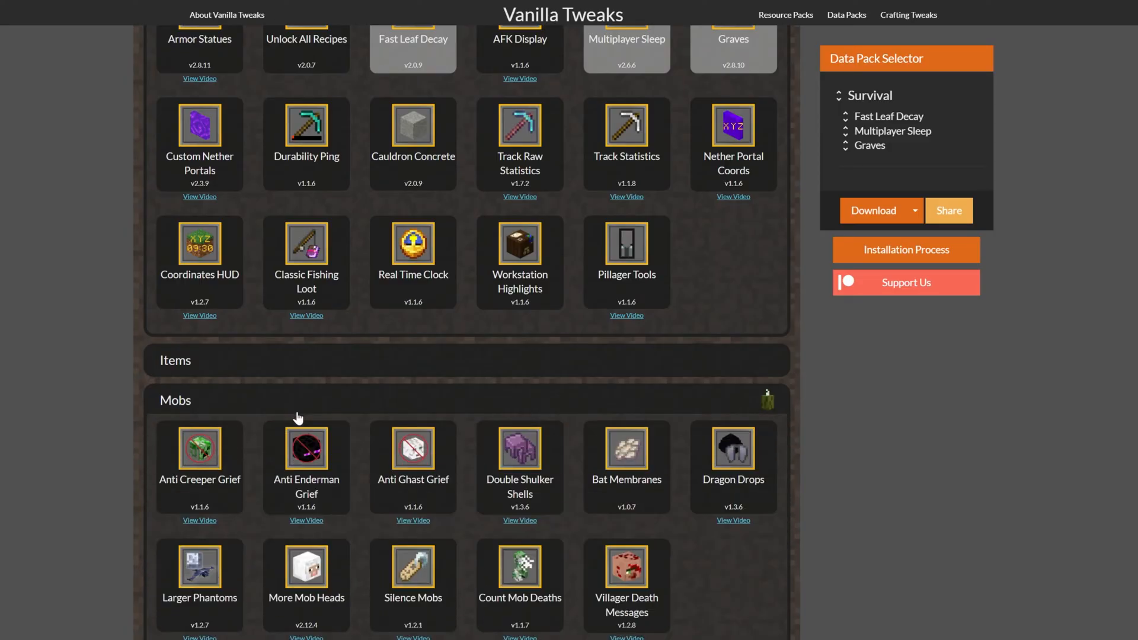
click(199, 448)
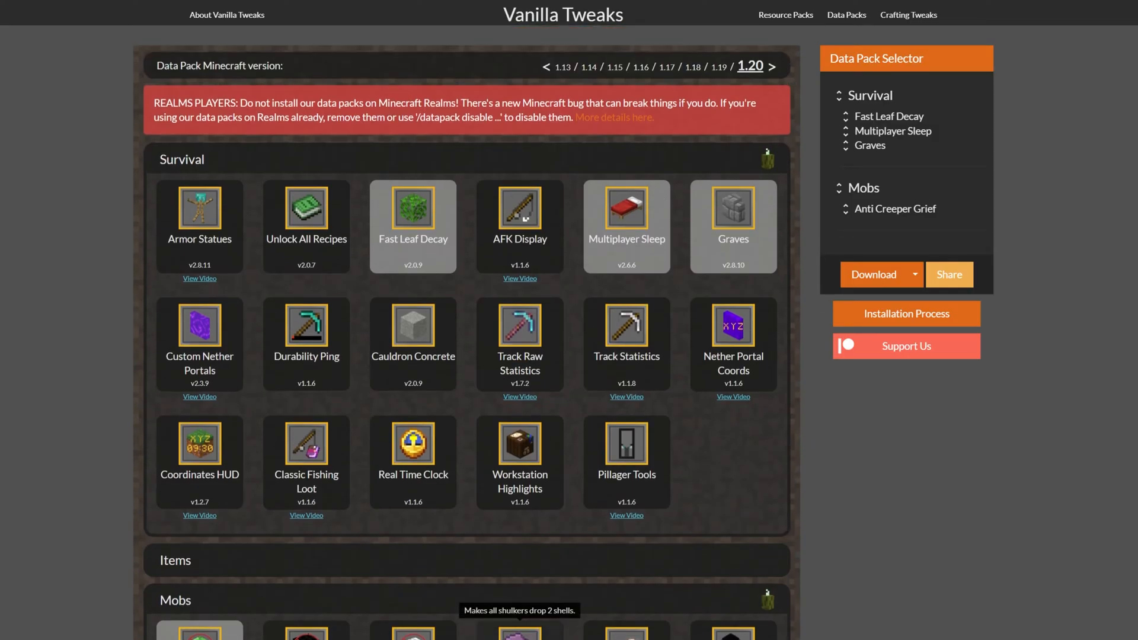
click(873, 274)
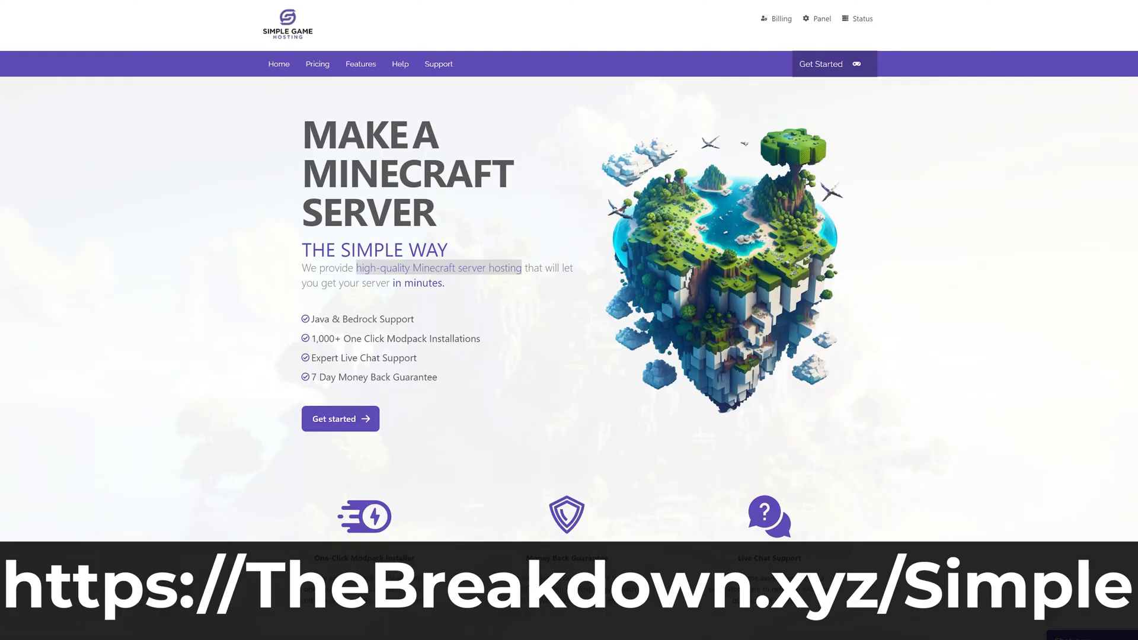
Browse the Simple Game Hosting site toward the server's control panel console.
scroll(down, 3)
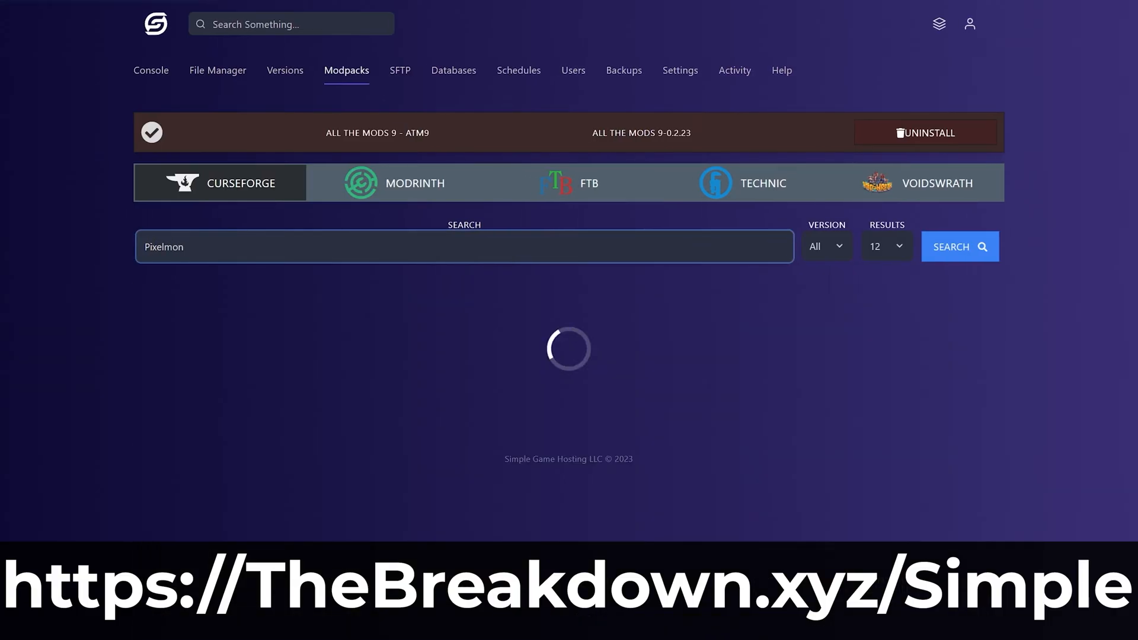
click(959, 247)
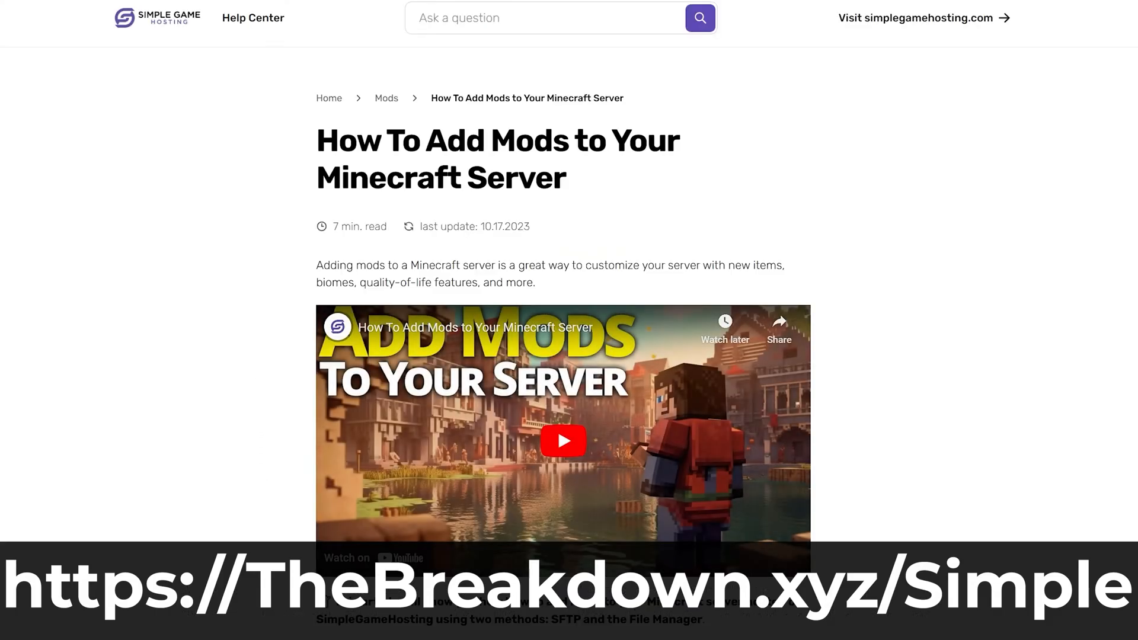
scroll(down, 3)
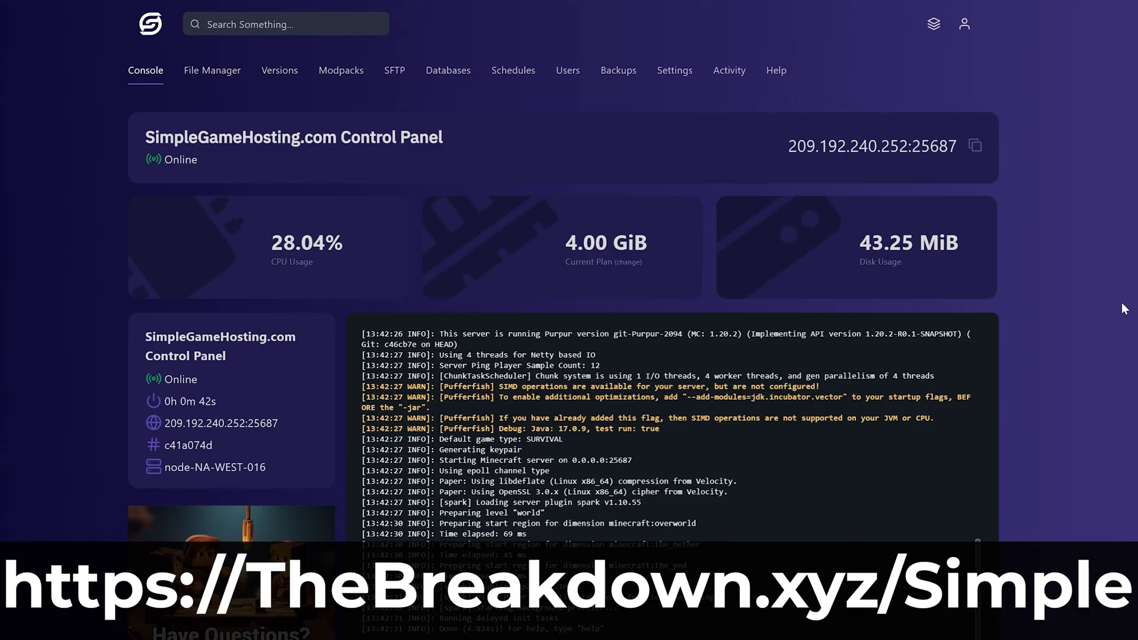
mouse_move(240, 261)
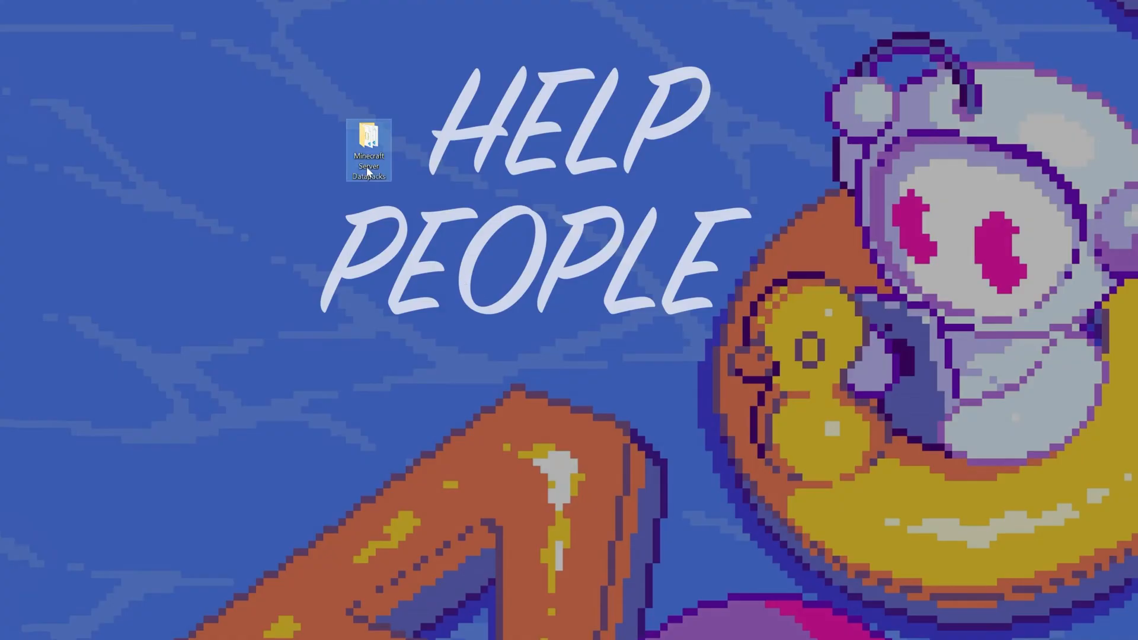
Extract the VanillaTweaks zip in Downloads and view its four data pack zips.
double_click(367, 140)
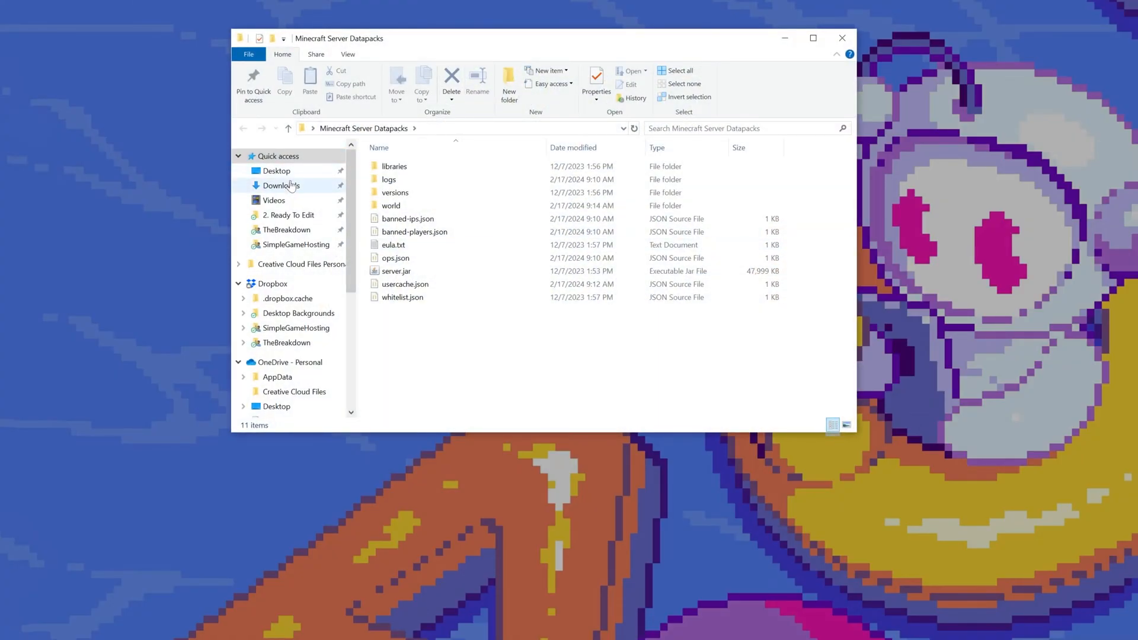
click(281, 185)
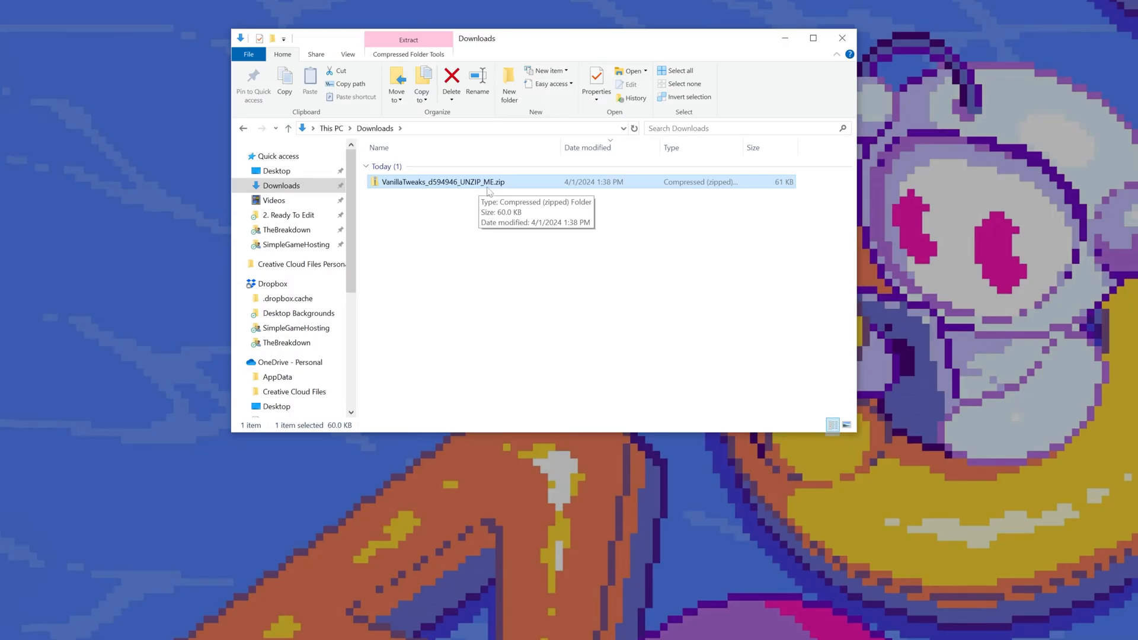
mouse_move(429, 203)
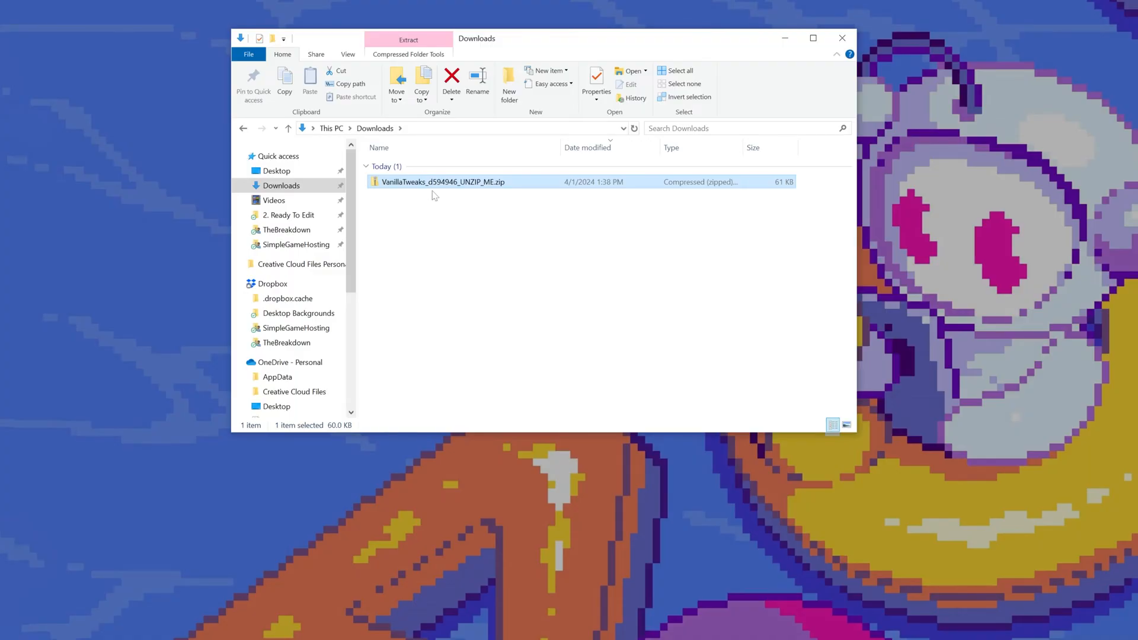
right_click(442, 181)
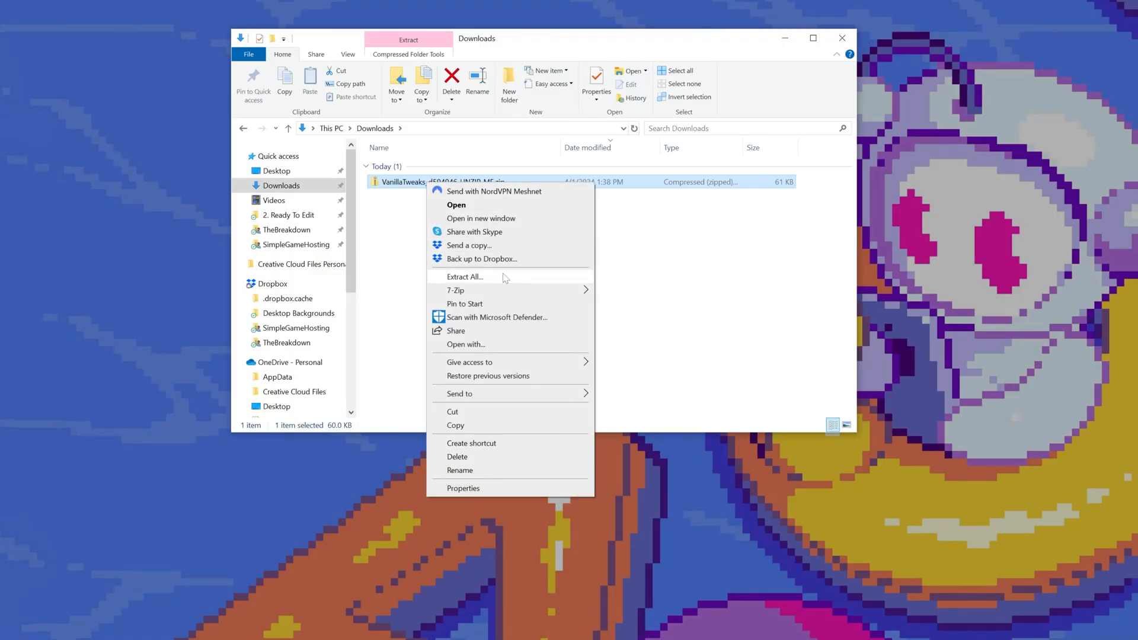
click(463, 276)
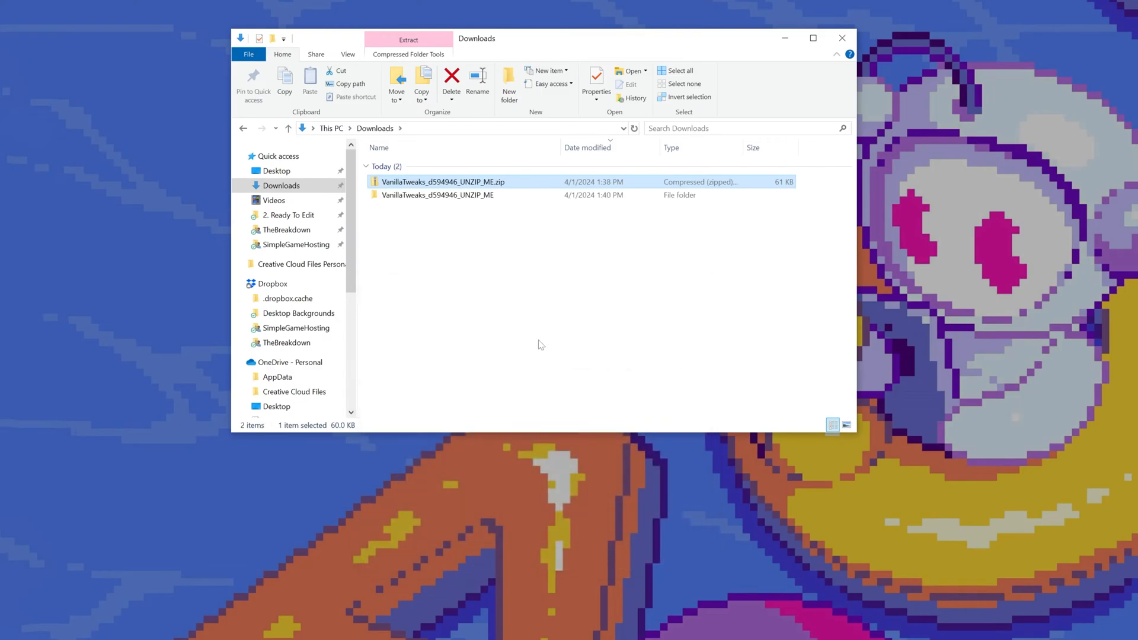
double_click(438, 194)
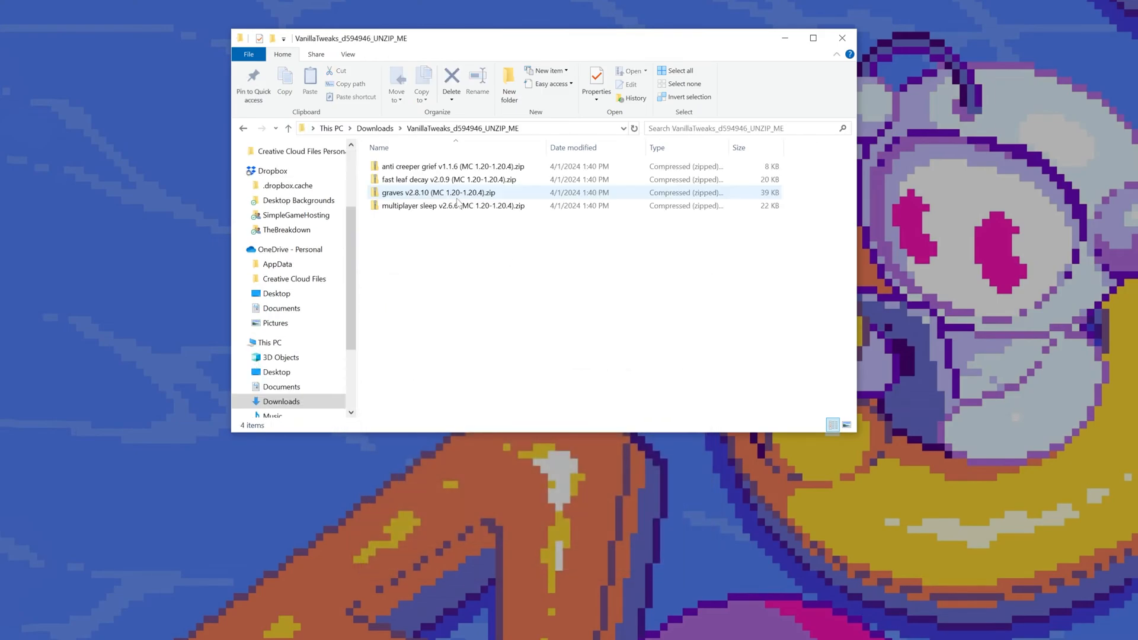
Inspect the anti creeper grief zip's contents: data folder, pack.mcmeta and pack.png.
click(473, 225)
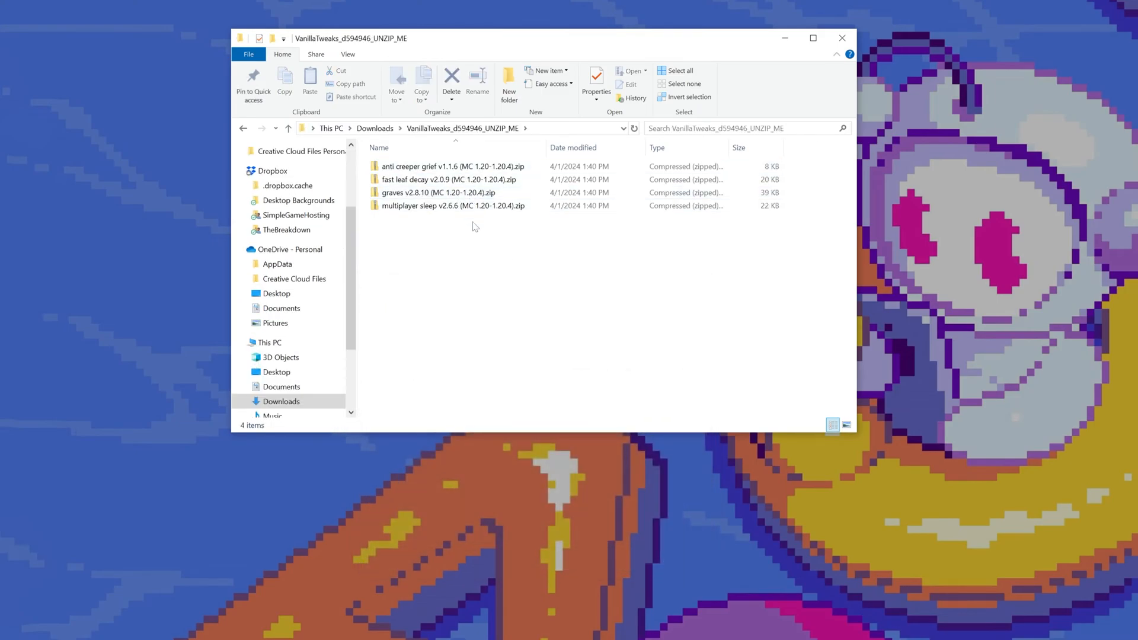
click(450, 166)
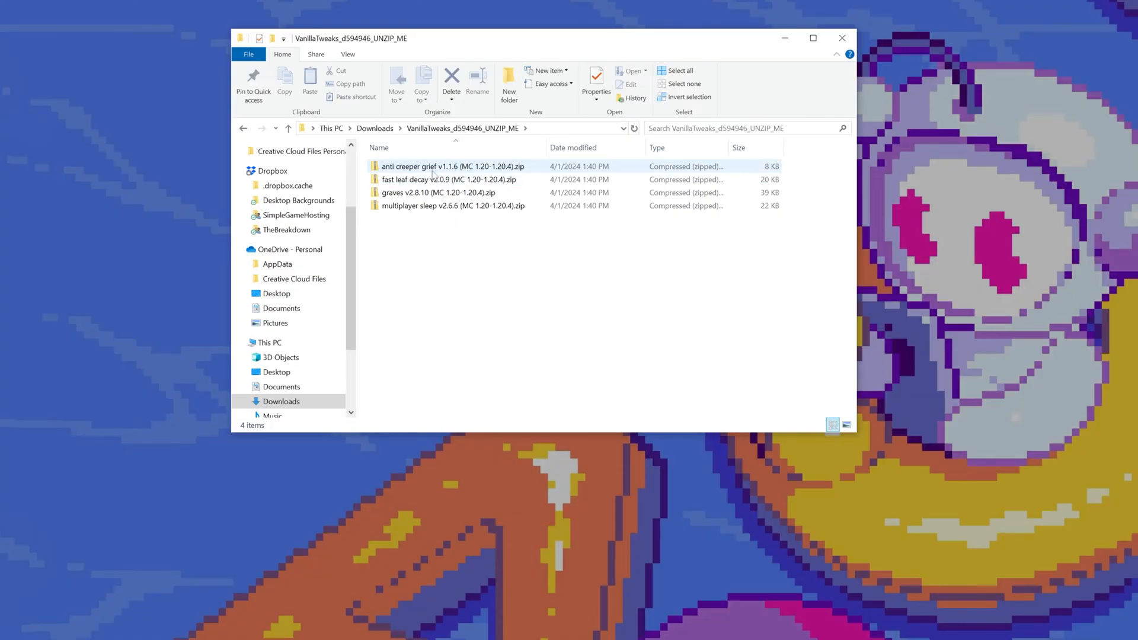
mouse_move(435, 167)
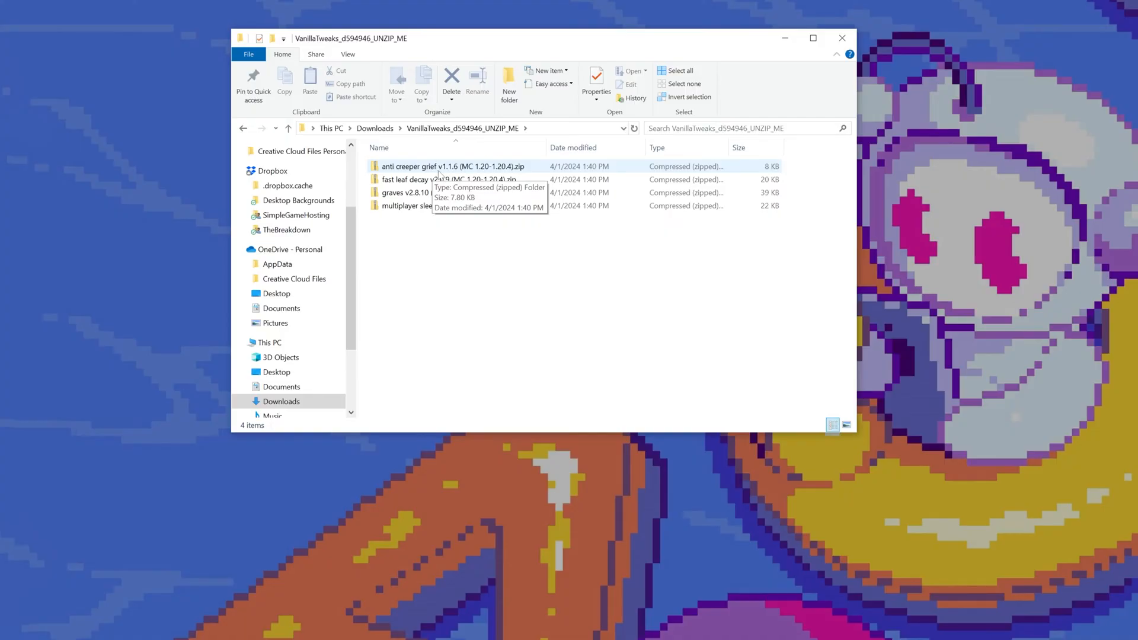
double_click(435, 166)
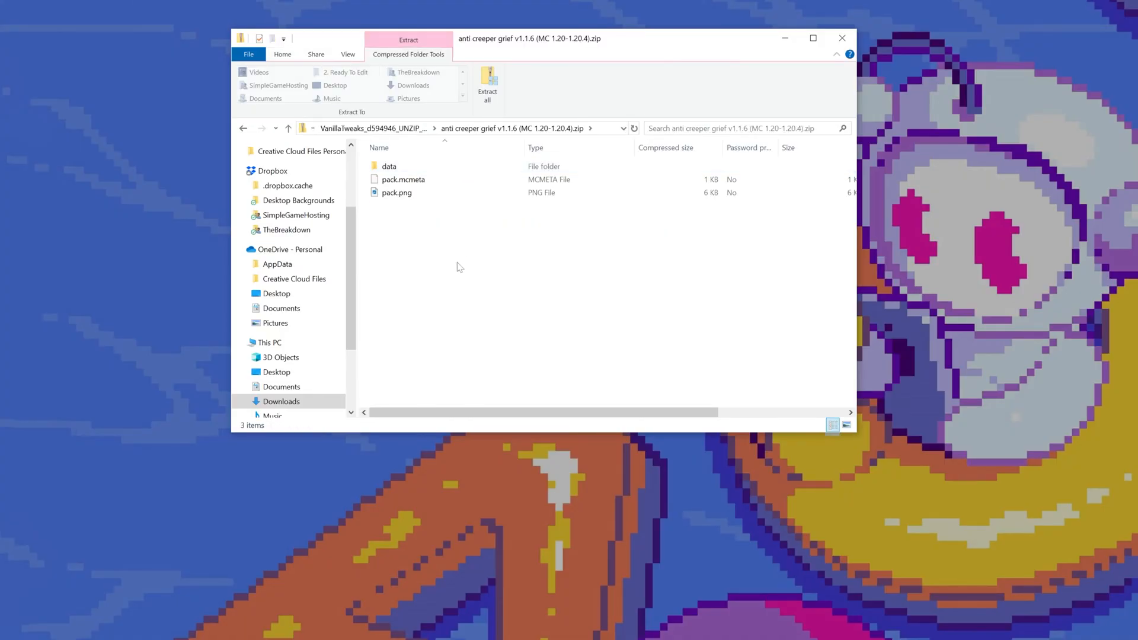
mouse_move(463, 226)
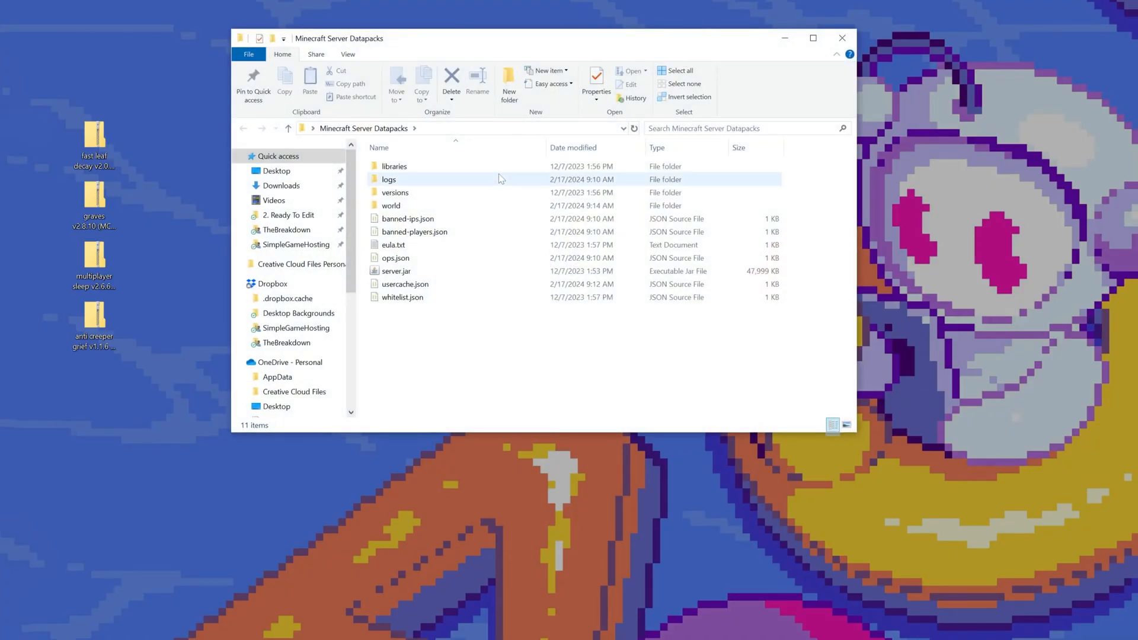
Navigate into the server's world folder and its datapacks subfolder.
click(408, 218)
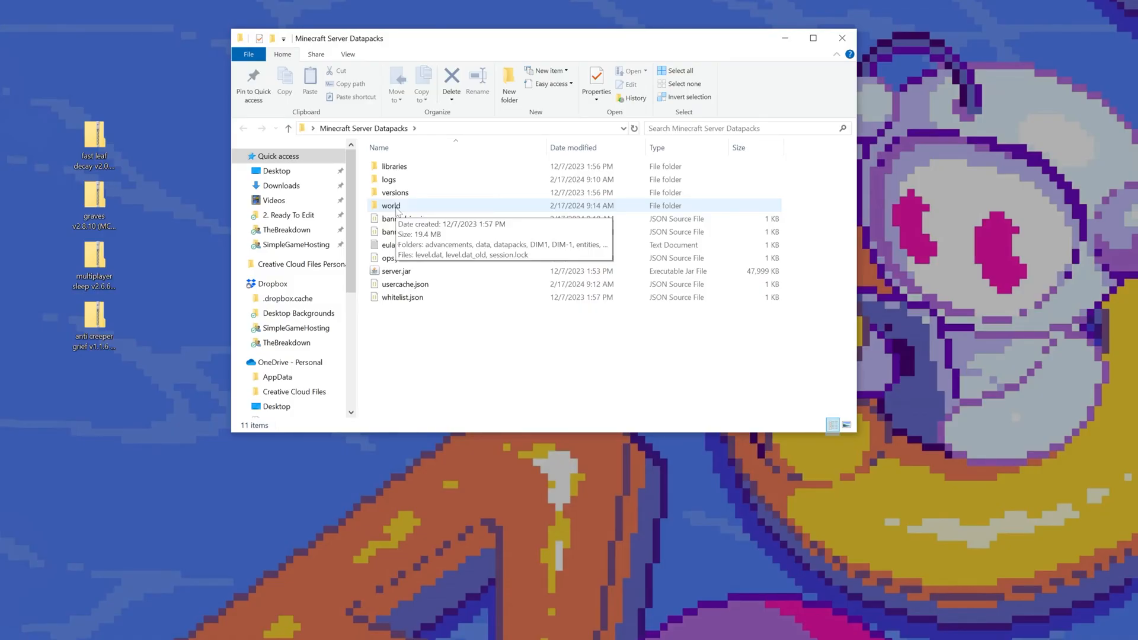
double_click(390, 205)
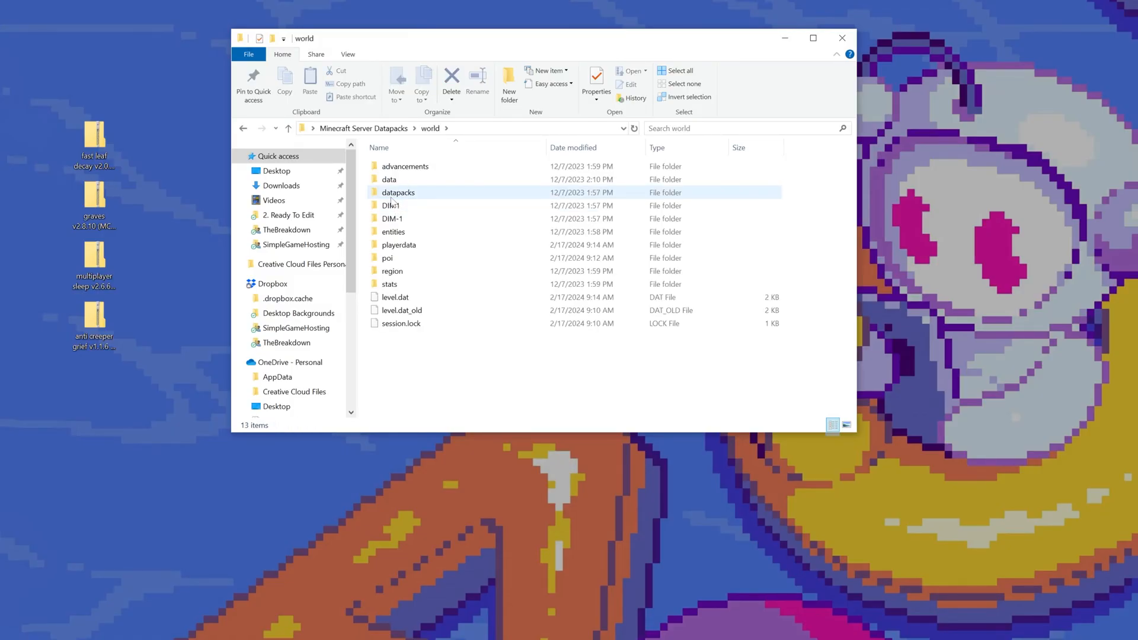
double_click(398, 192)
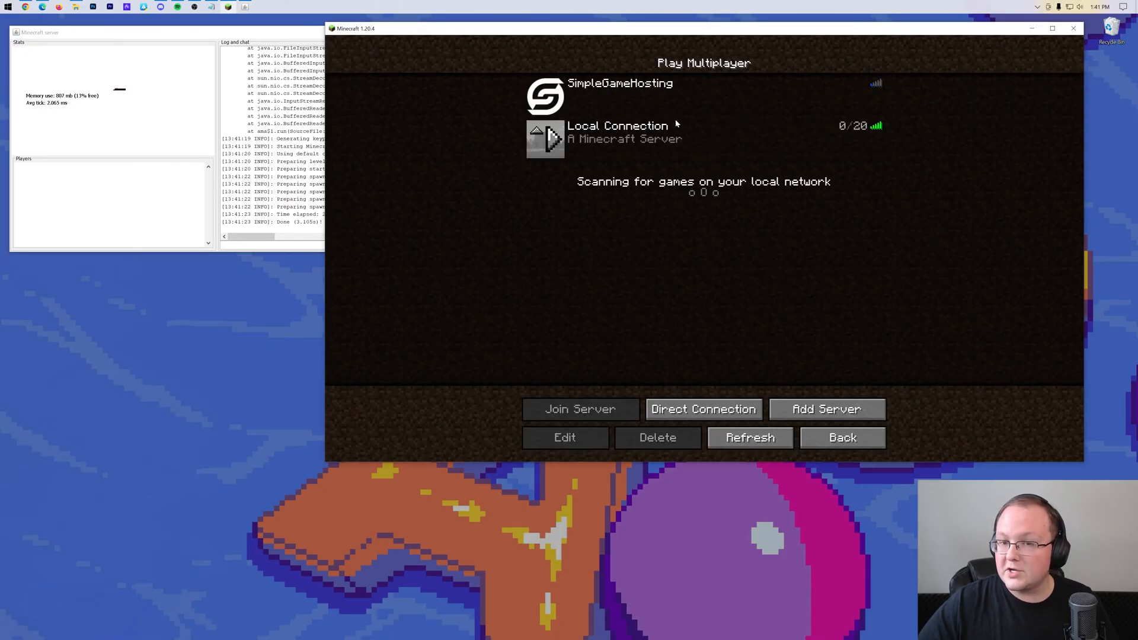
Join the Local Connection server from the Play Multiplayer screen.
click(579, 409)
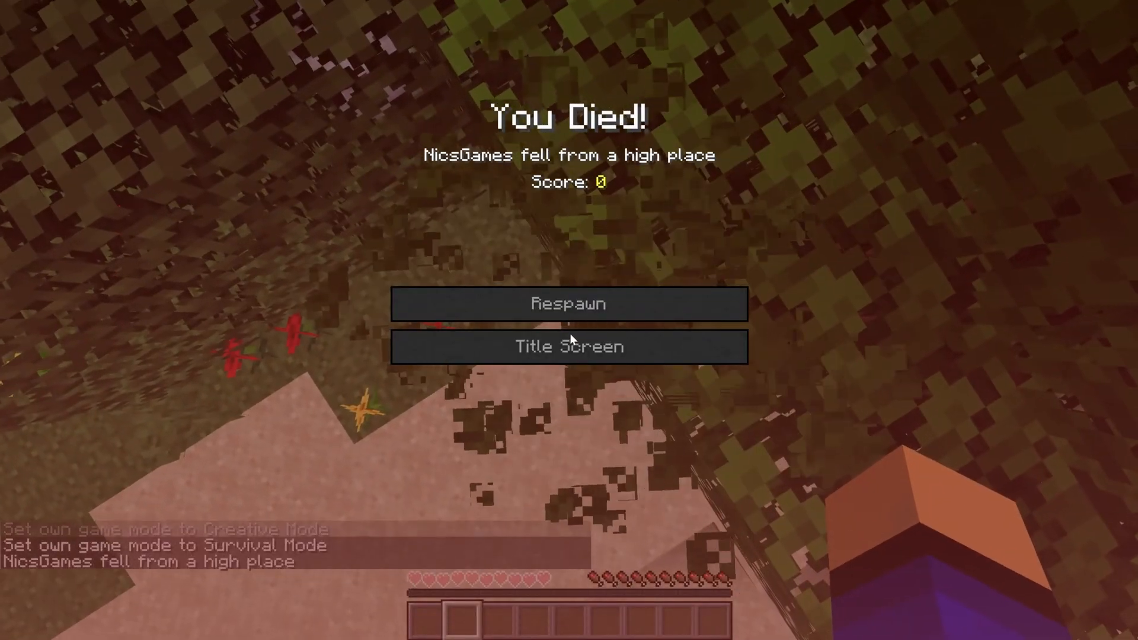
Respawn after the fall death and break the grave left at 130, 71, 319.
click(568, 305)
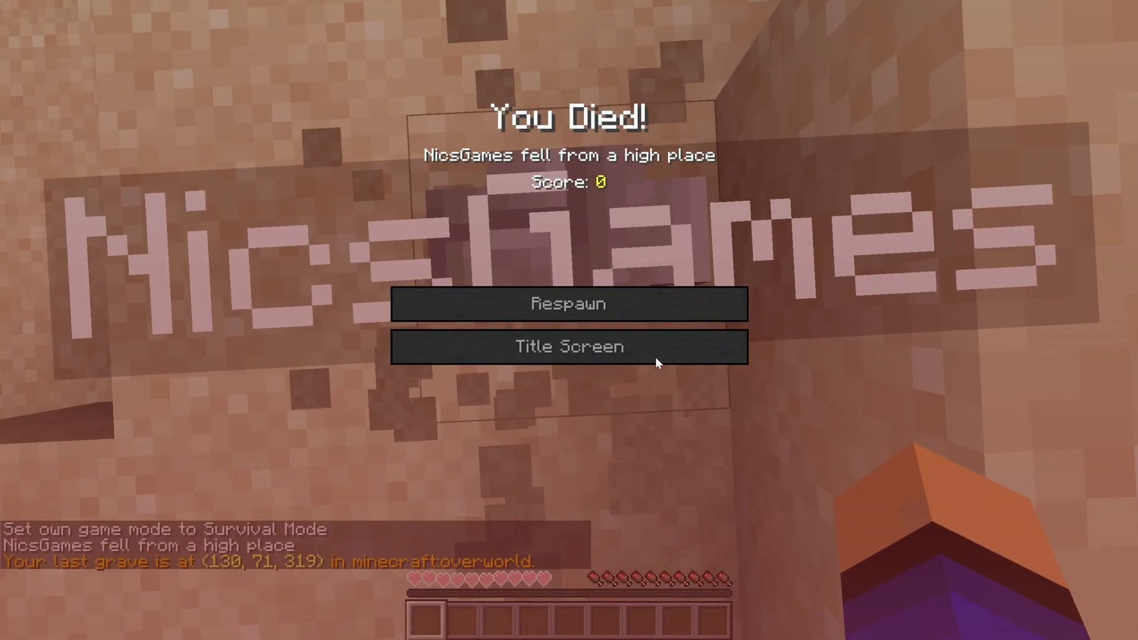
click(568, 304)
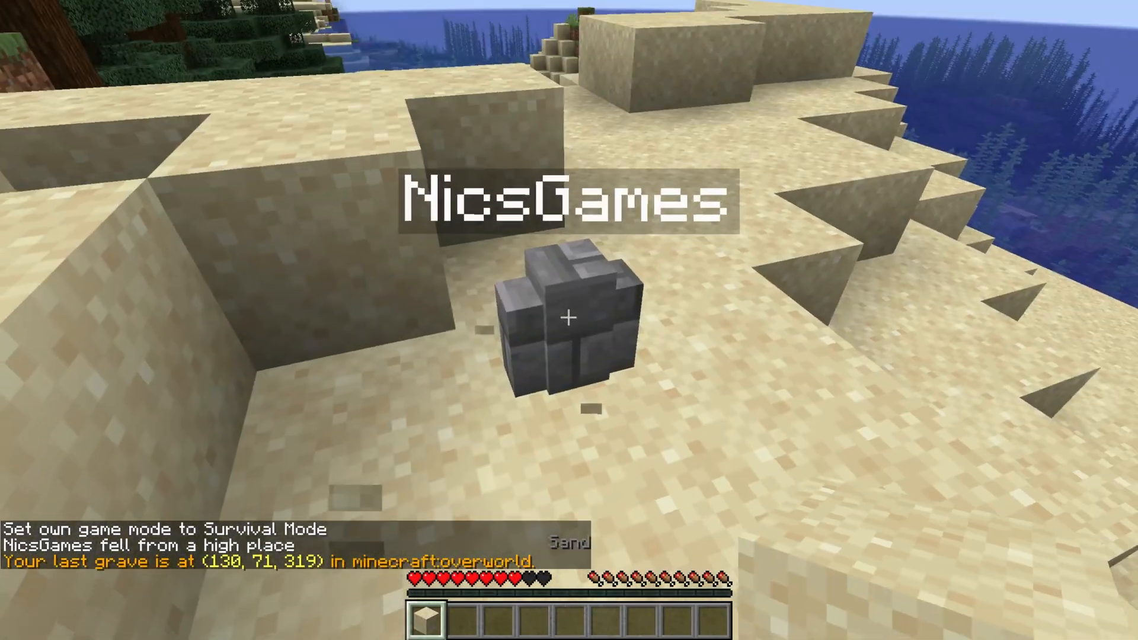
click(569, 319)
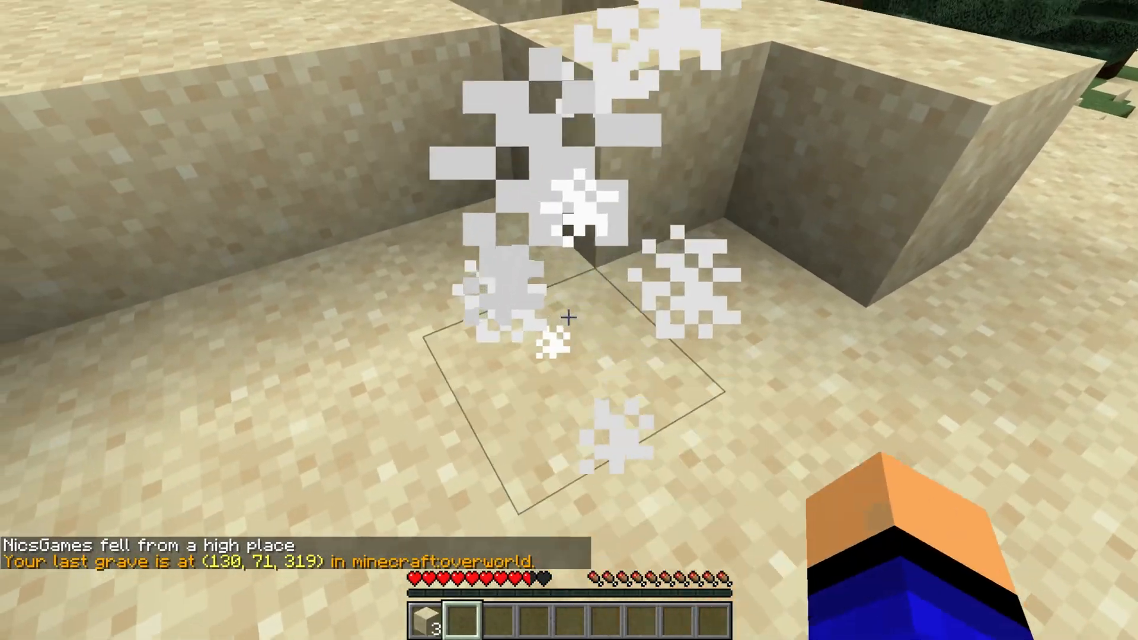
mouse_move(569, 320)
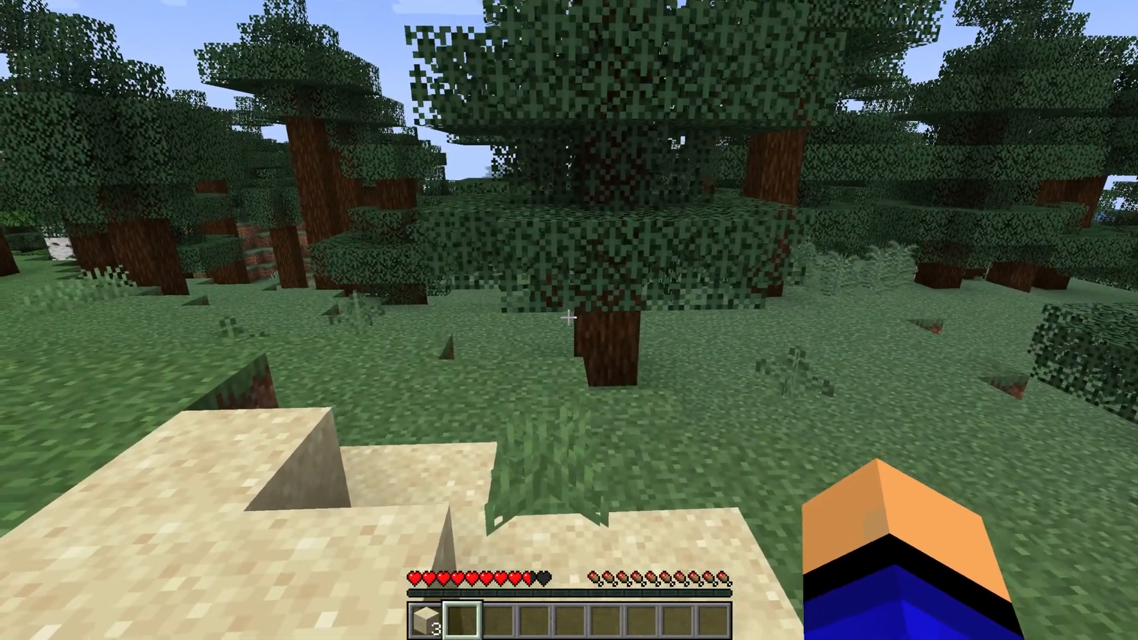
mouse_move(569, 320)
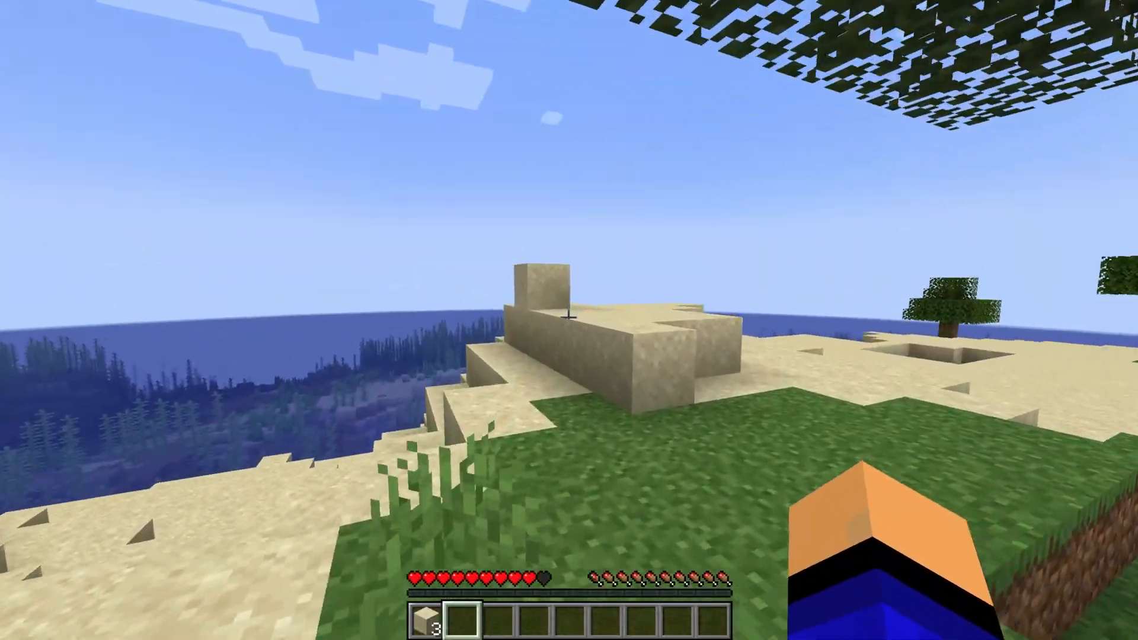